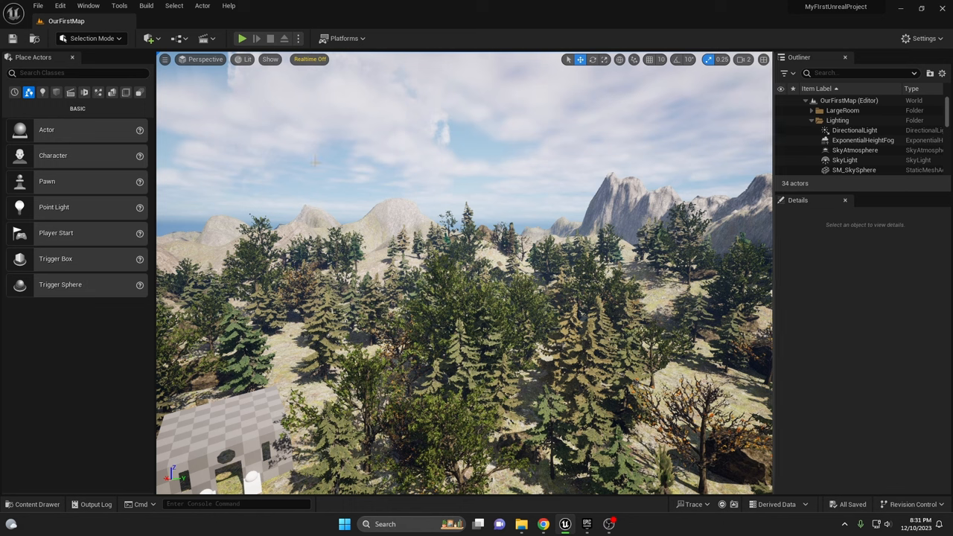
# - Enable the experimental Water and beta Landmass plugins, then restart the editor
pyautogui.click(63, 6)
pyautogui.write('water')
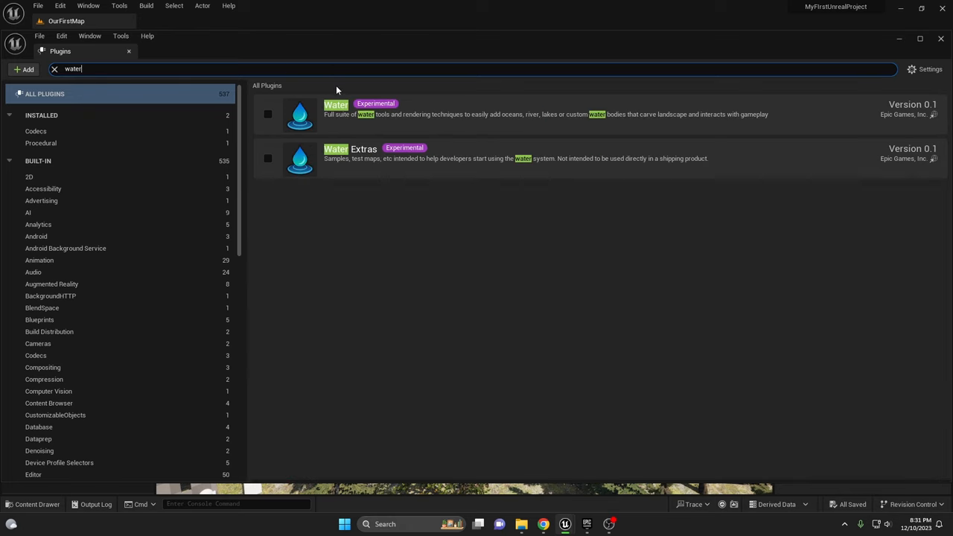
pyautogui.moveTo(268, 116)
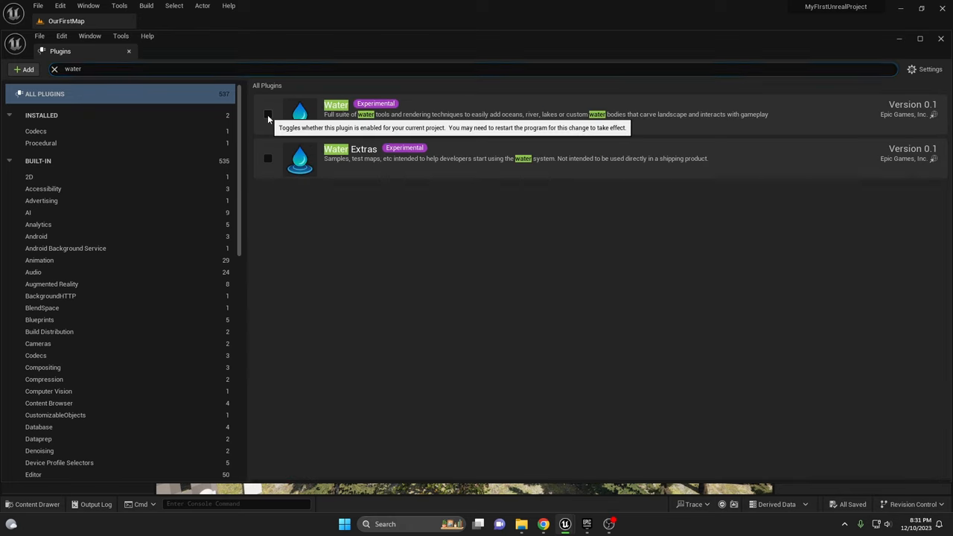
pyautogui.click(268, 115)
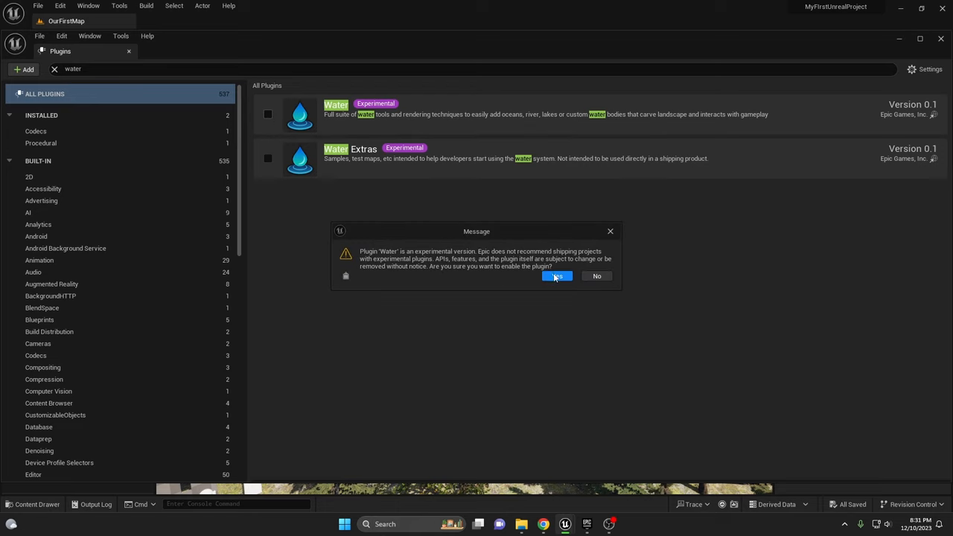
pyautogui.click(557, 276)
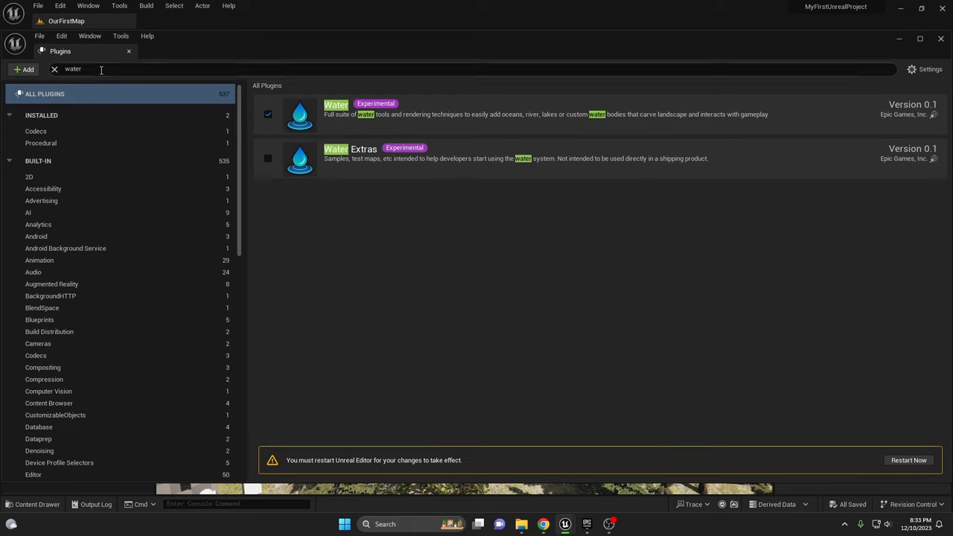
pyautogui.write('landmass')
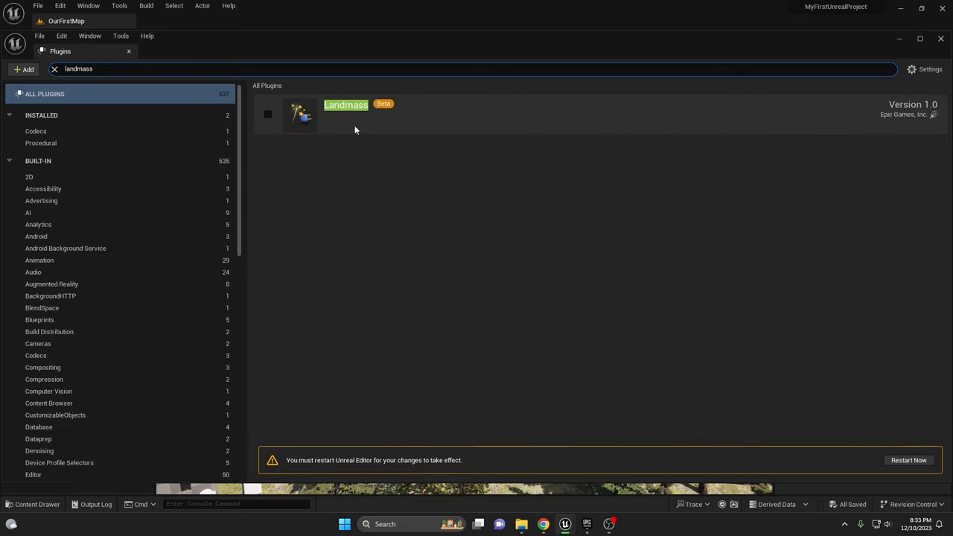
pyautogui.click(267, 114)
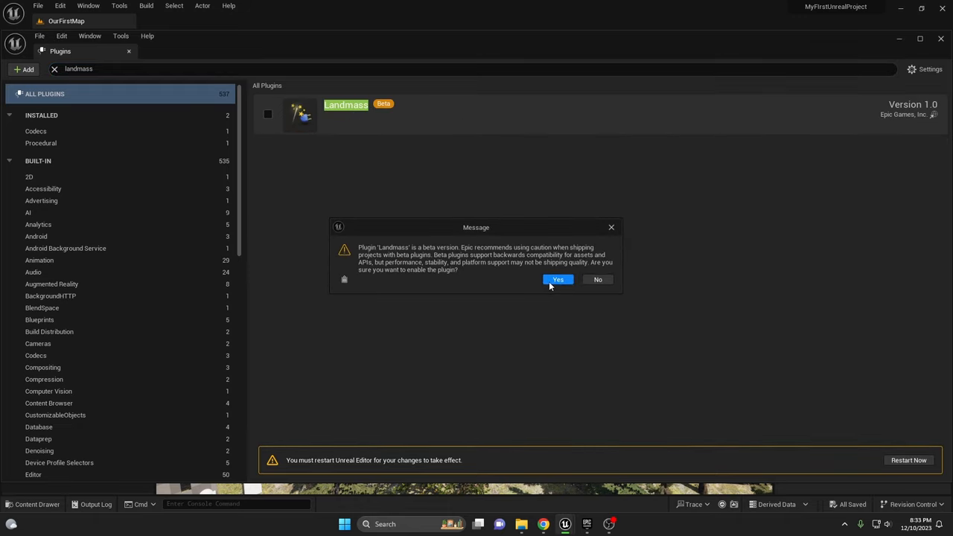
pyautogui.click(557, 280)
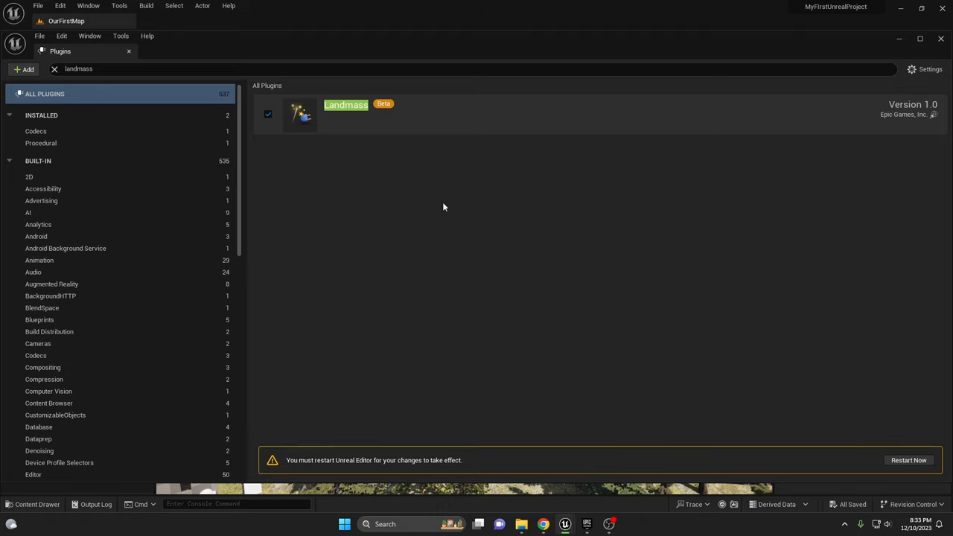
pyautogui.moveTo(648, 485)
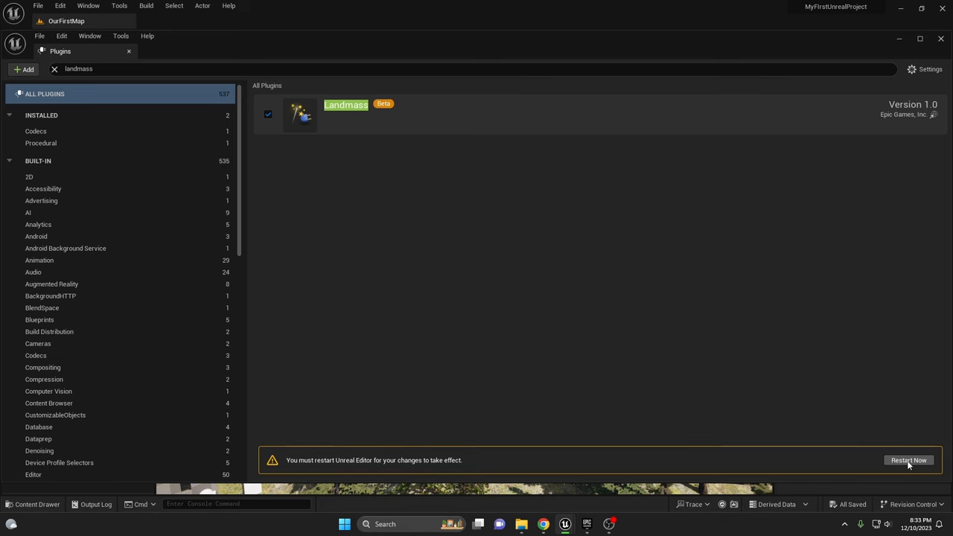
pyautogui.click(908, 460)
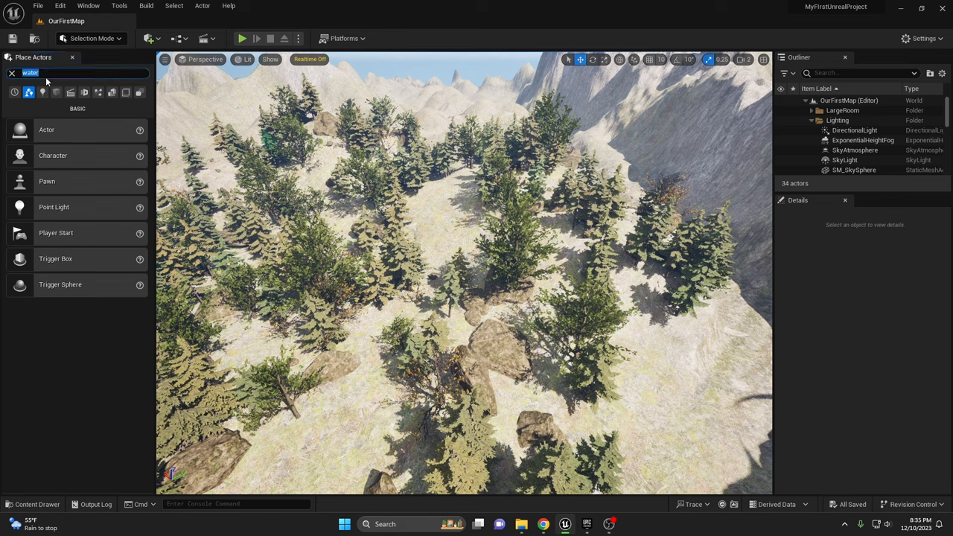
# - Search Place Actors for 'water' to list the lake, ocean and river water bodies
pyautogui.write('water')
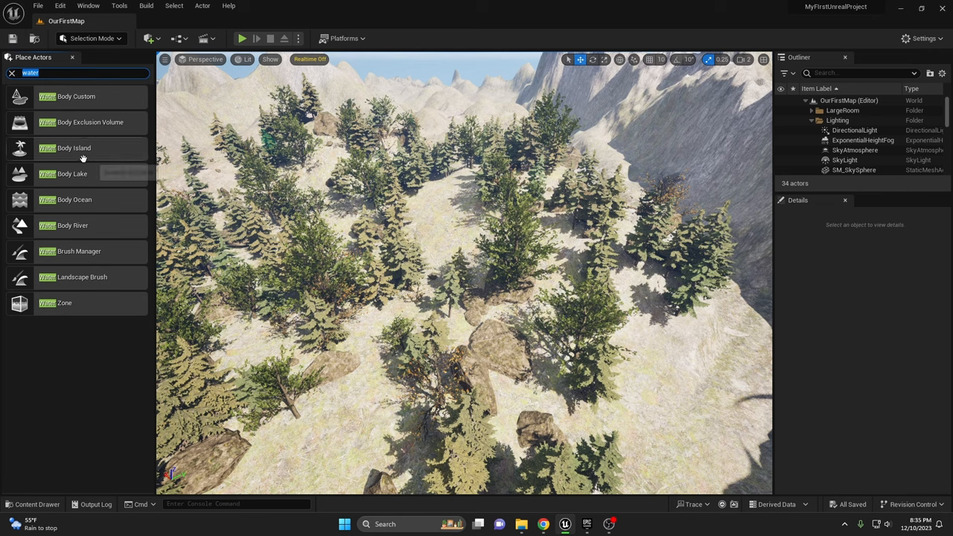
pyautogui.moveTo(93, 344)
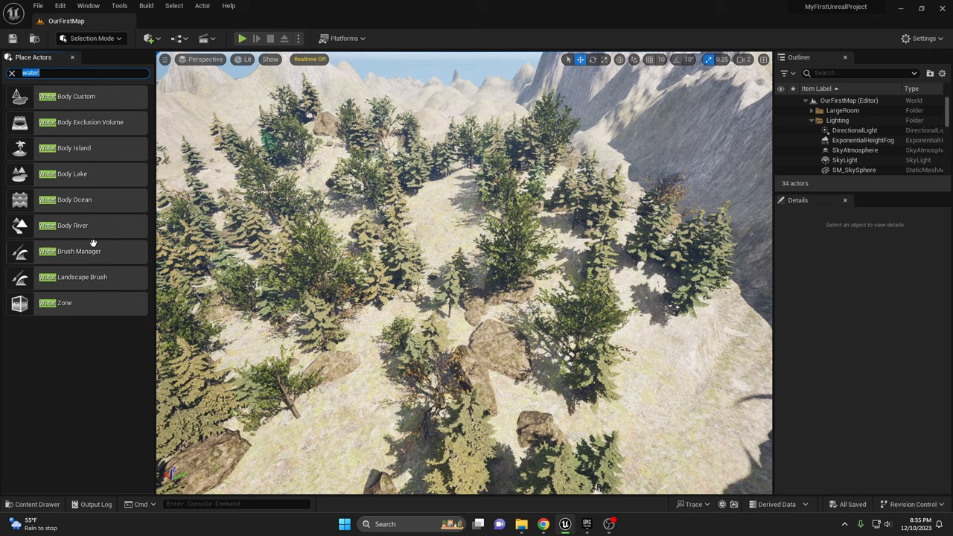
pyautogui.moveTo(56, 174)
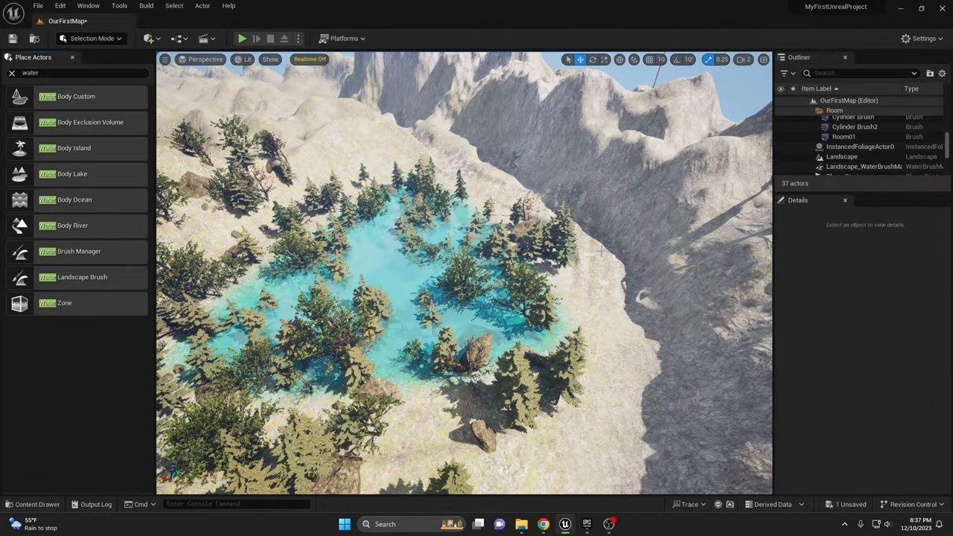
pyautogui.moveTo(596, 276)
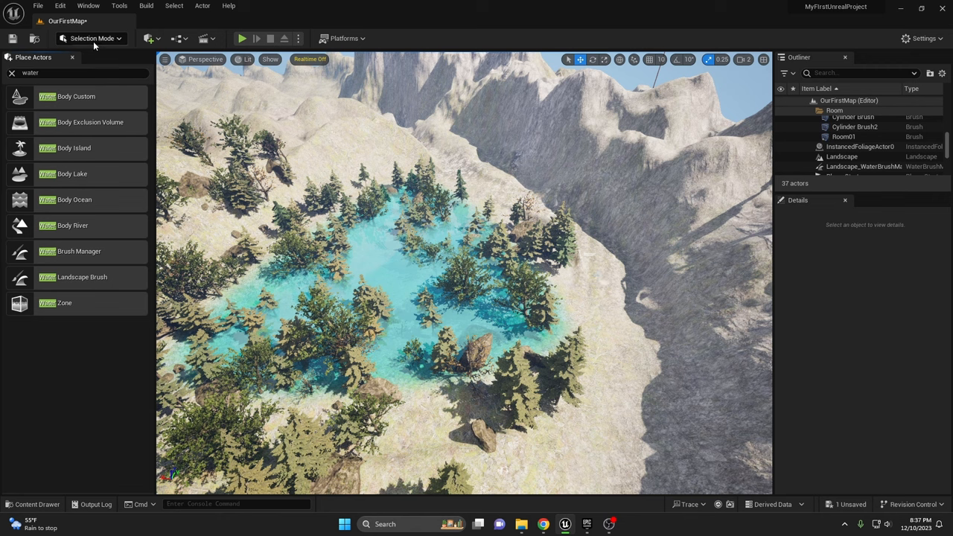
# - Erase the trees around the lake with the Foliage mode Erase tool across several foliage types
pyautogui.click(91, 38)
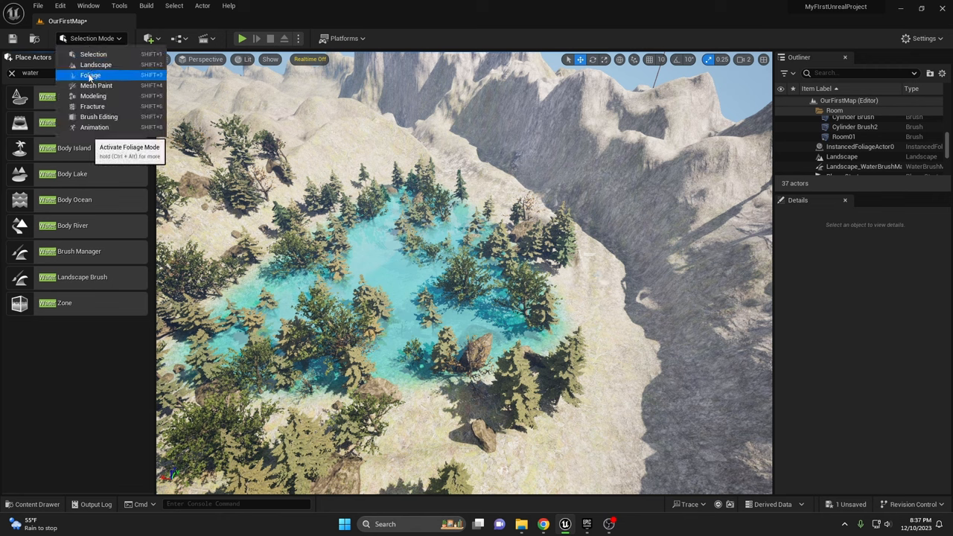
pyautogui.click(92, 75)
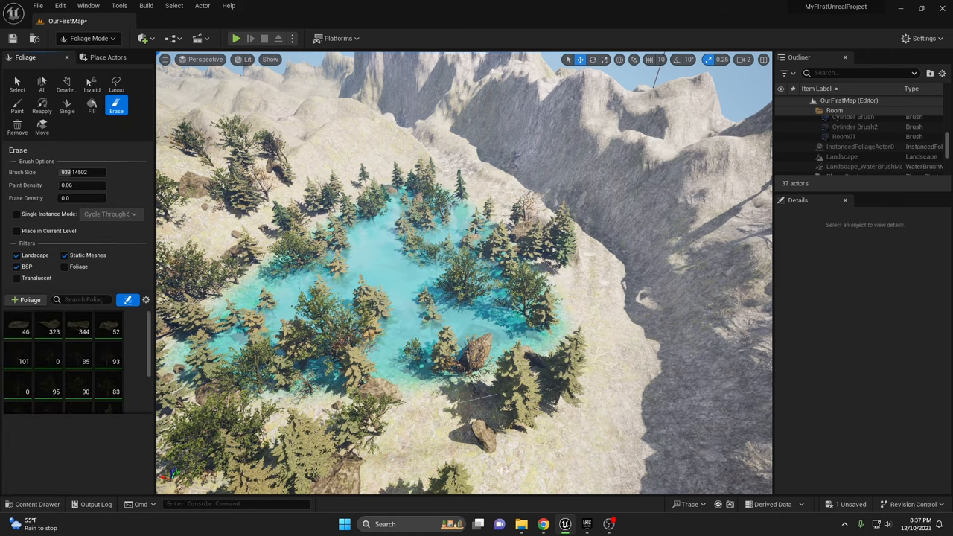
pyautogui.click(334, 376)
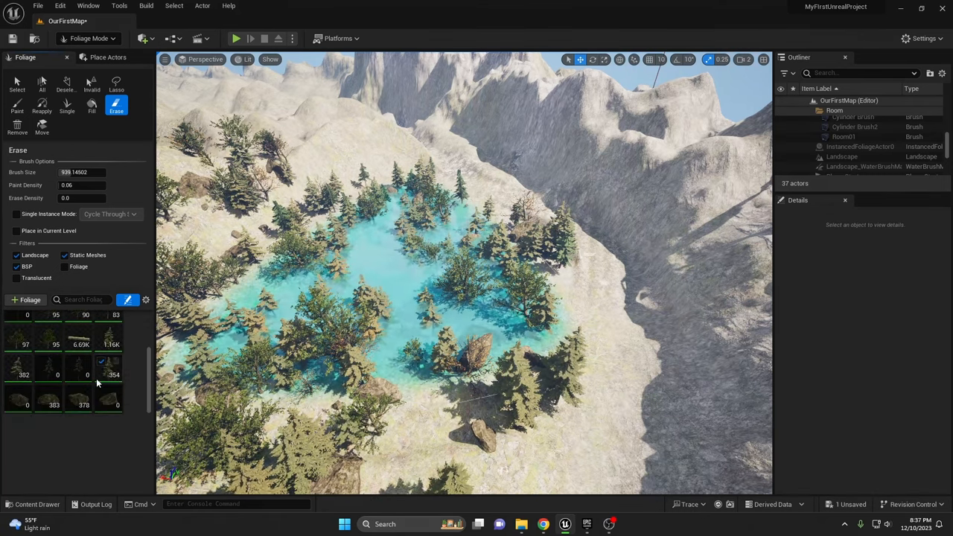
pyautogui.click(515, 243)
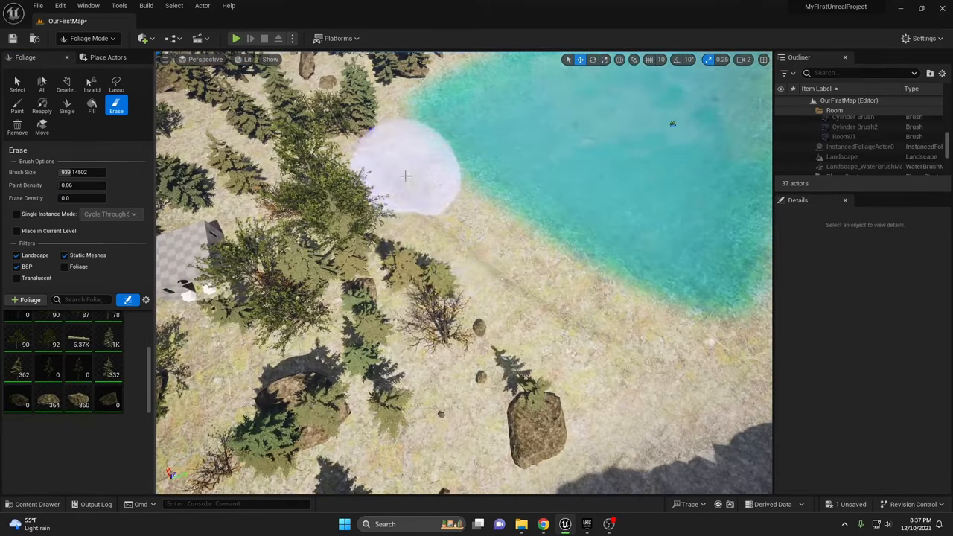
pyautogui.click(90, 38)
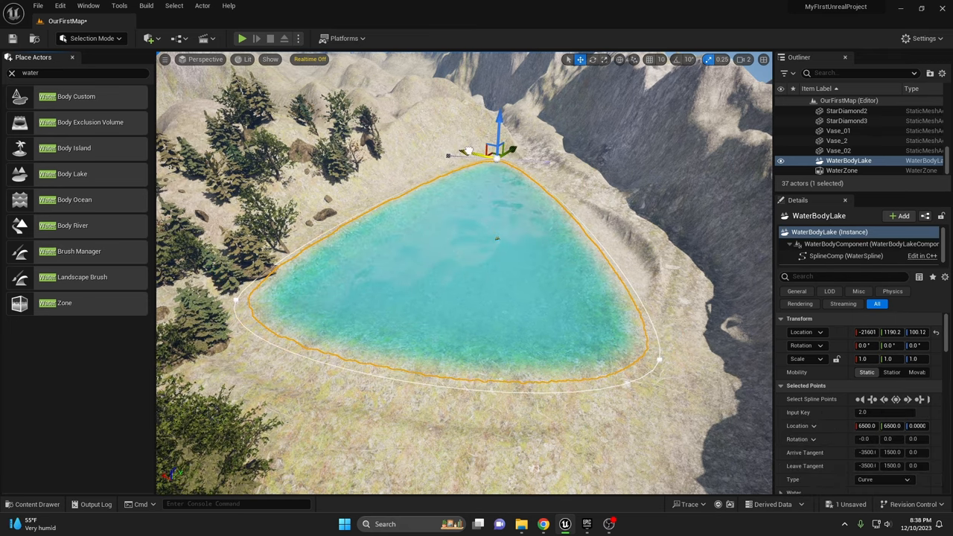
# - Drag the upper and lower shore spline points to round the lake into an oval
pyautogui.moveTo(496, 153); pyautogui.dragTo(588, 178)
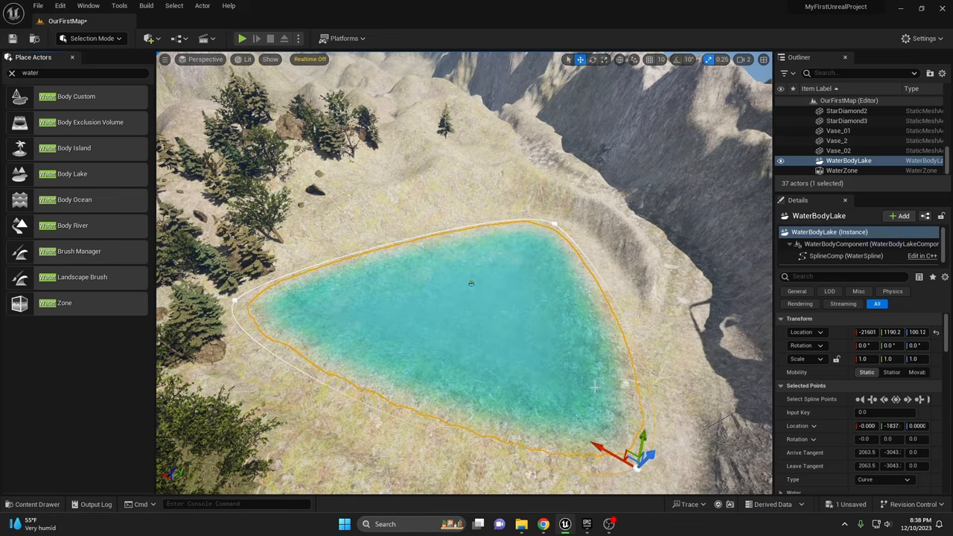
pyautogui.moveTo(637, 458); pyautogui.dragTo(555, 220)
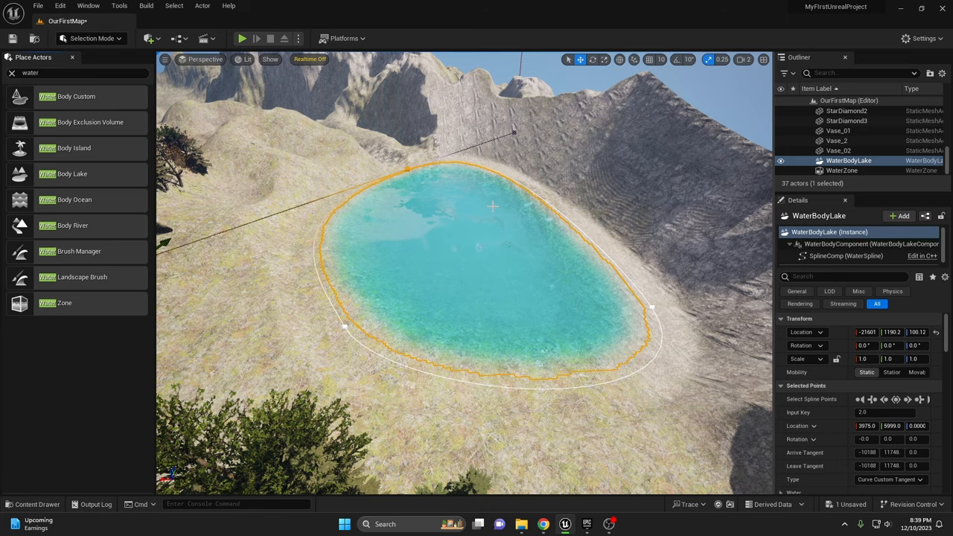
pyautogui.moveTo(665, 218)
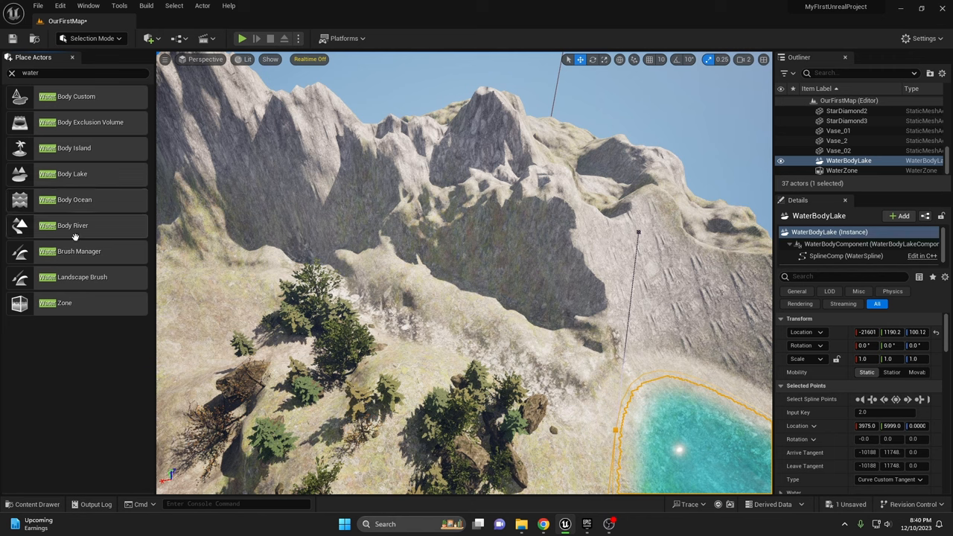
pyautogui.moveTo(67, 229)
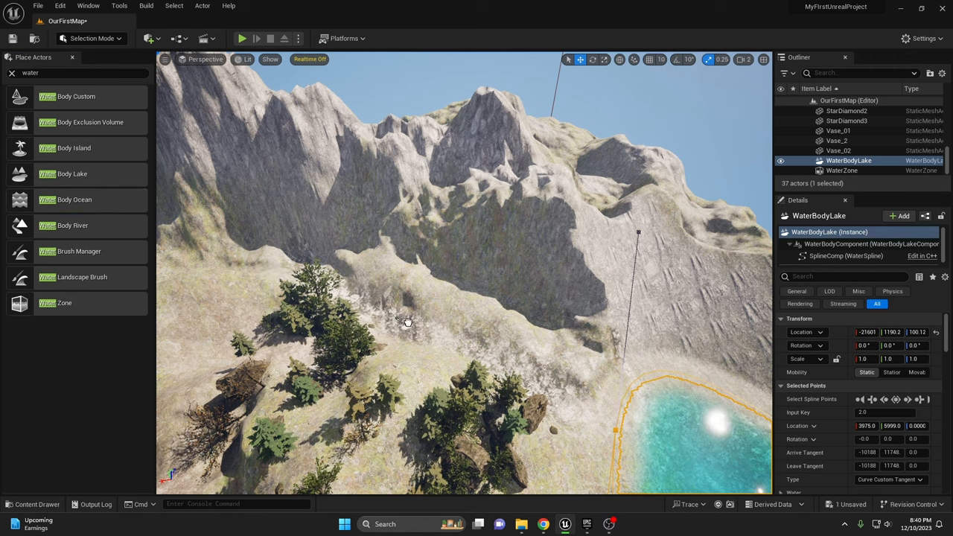
pyautogui.moveTo(434, 341)
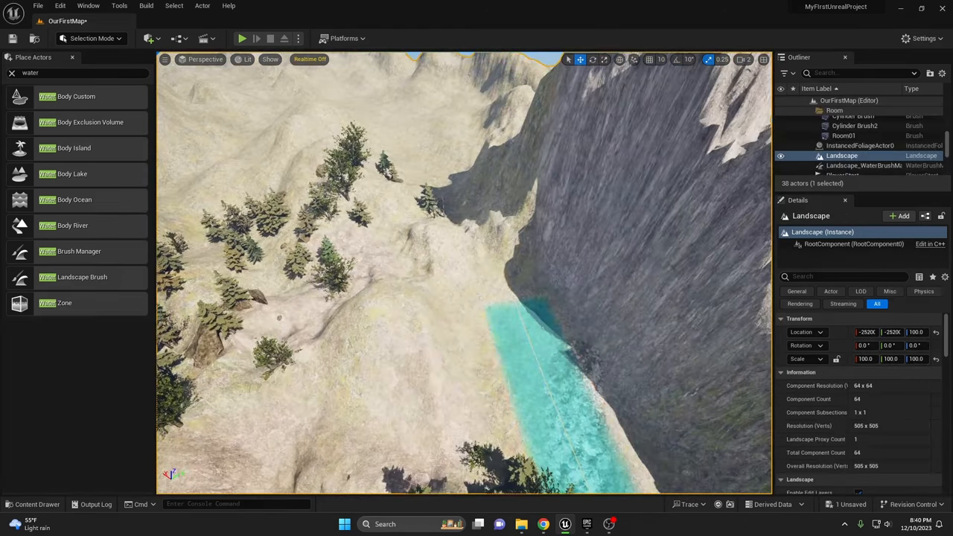
# - Place a Water Body River along the base of the cliff
pyautogui.click(847, 160)
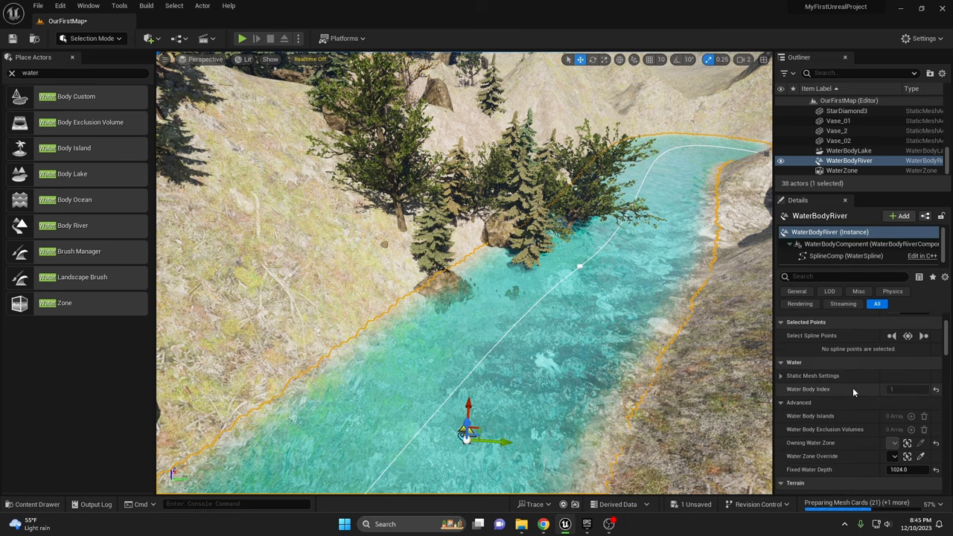
# - Expand the river's Static Mesh Settings under the Water details
pyautogui.click(782, 375)
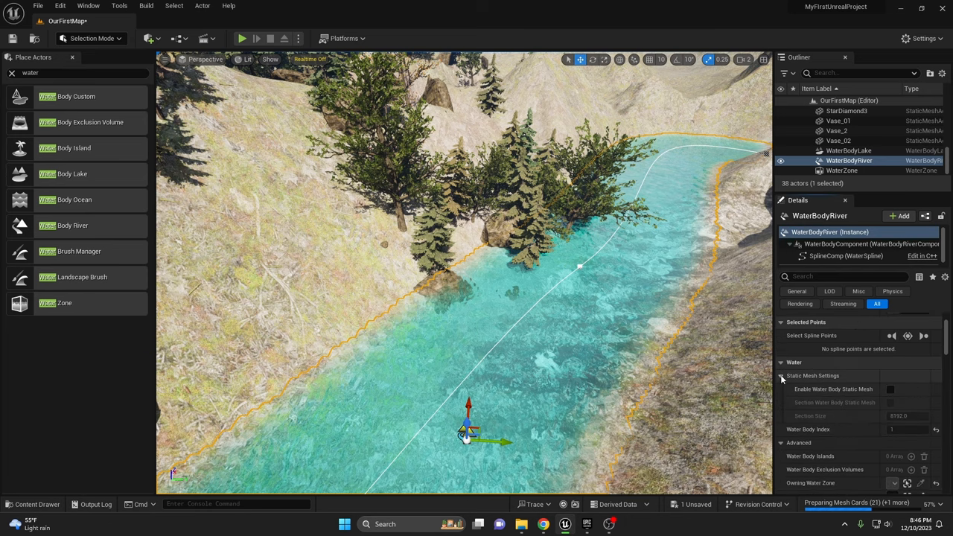
pyautogui.click(850, 150)
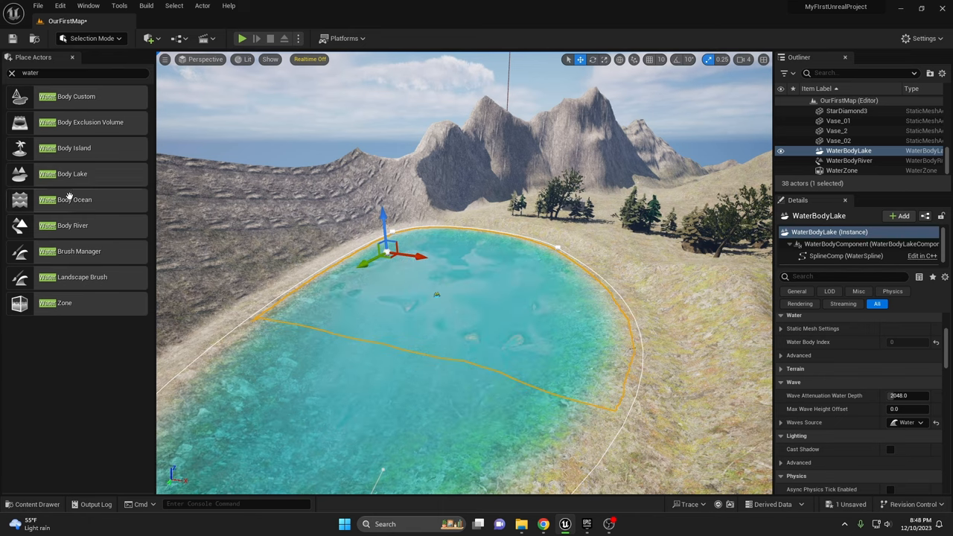
pyautogui.moveTo(71, 148)
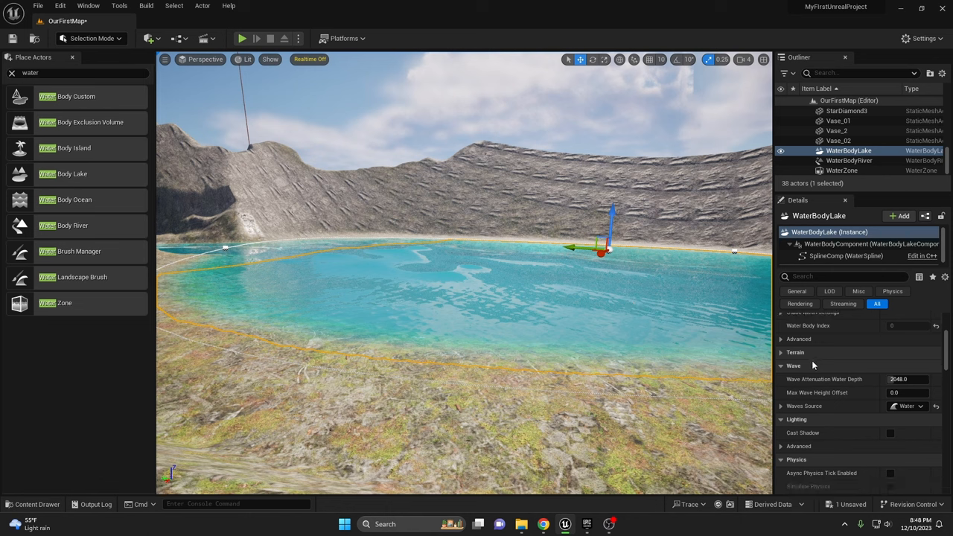
# - Set the lake's Max Wave Height Offset to 0 and Wave Attenuation Water Depth to 5000
pyautogui.scroll(-3)
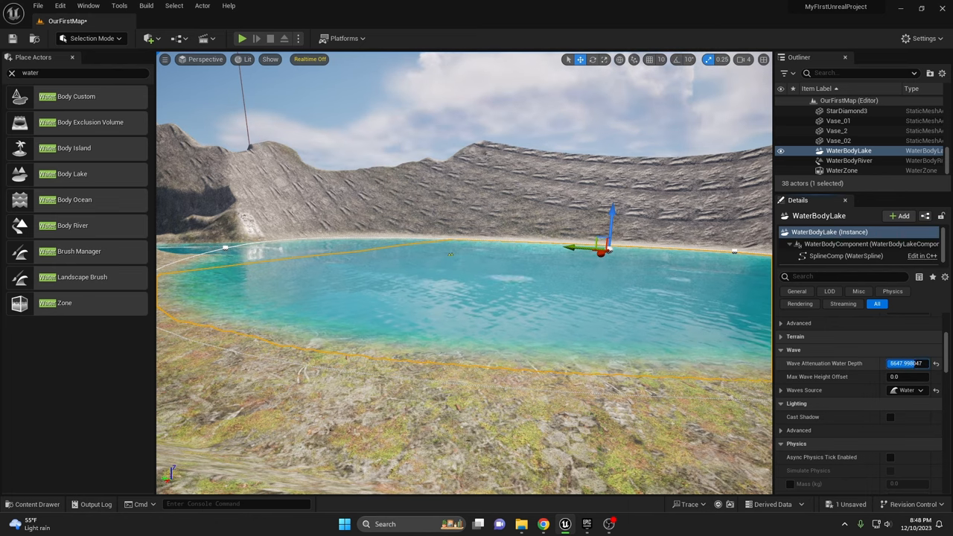
pyautogui.write('9600.0')
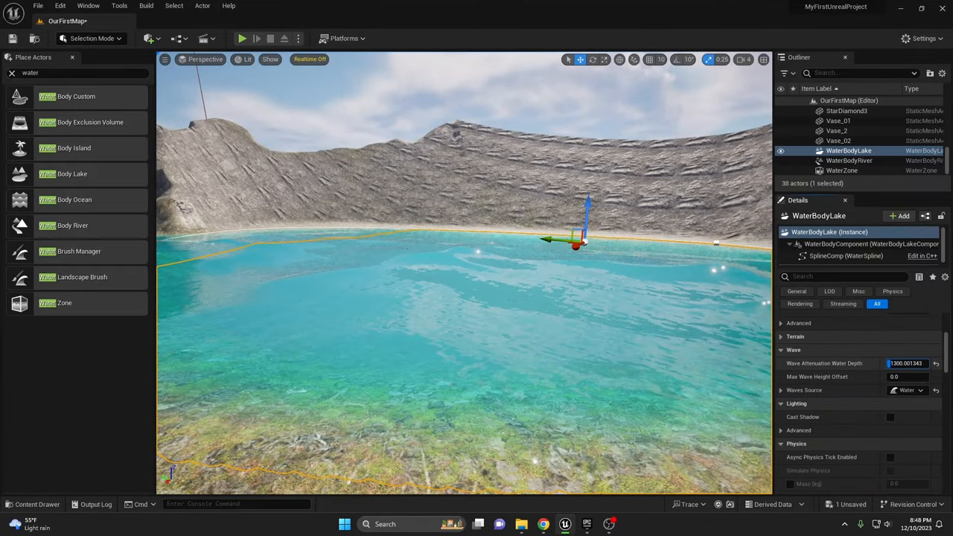
pyautogui.write('800.001343')
pyautogui.click(908, 376)
pyautogui.write('0.66')
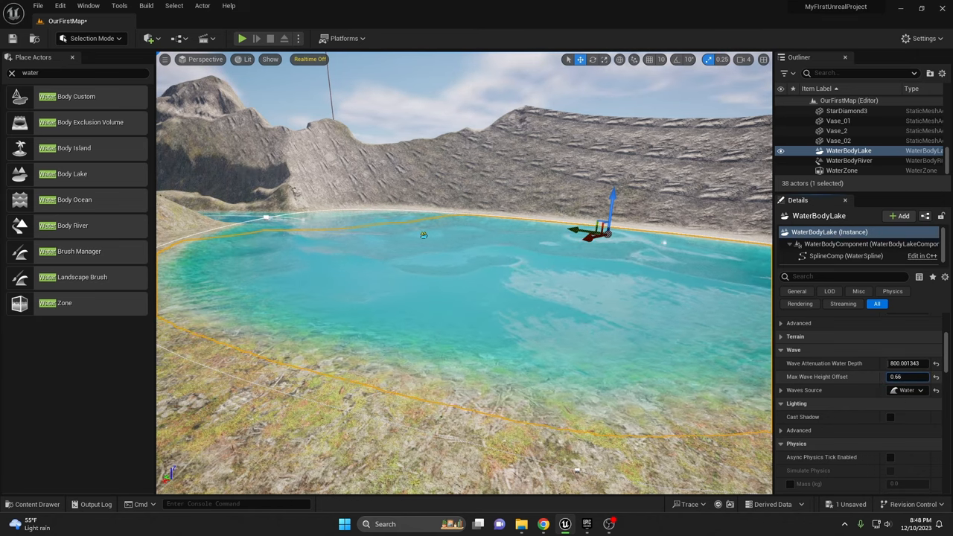
pyautogui.write('22.077364')
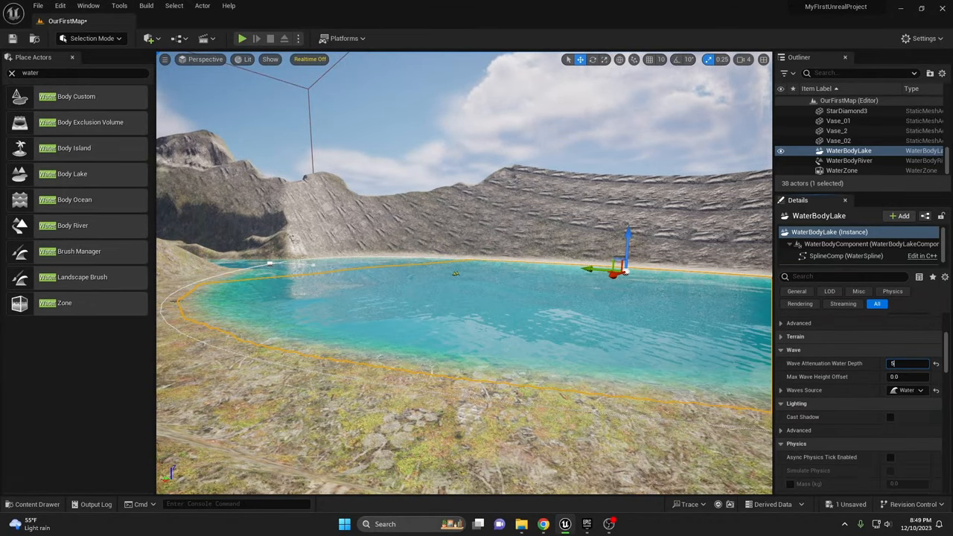
pyautogui.write('5000.0')
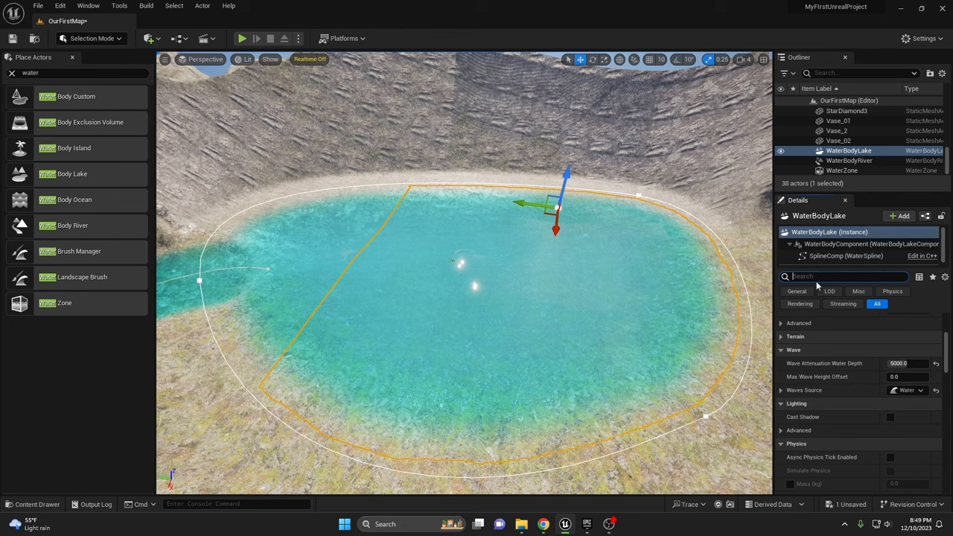
# - Create a material instance from Water_Material_Lake, found via the Water Material browse button
pyautogui.write('material')
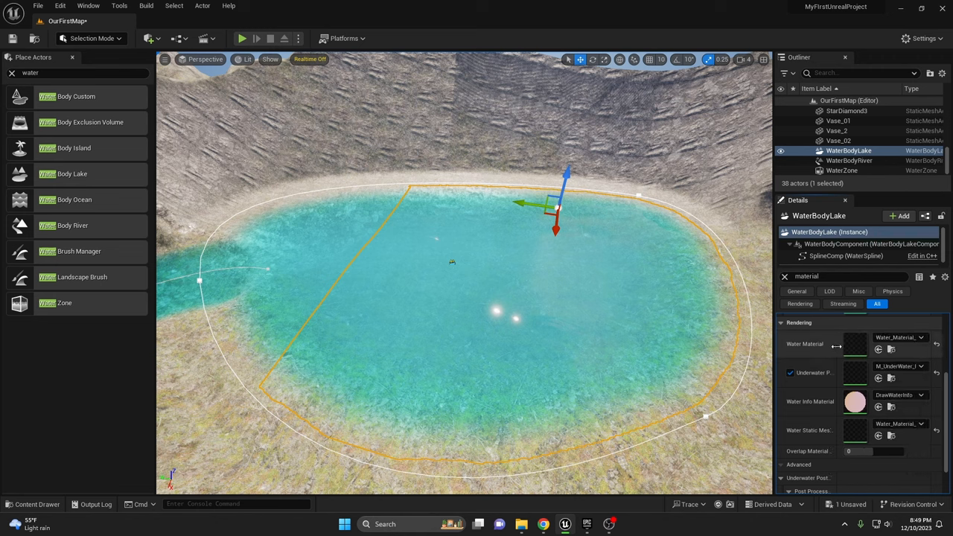
pyautogui.moveTo(882, 349)
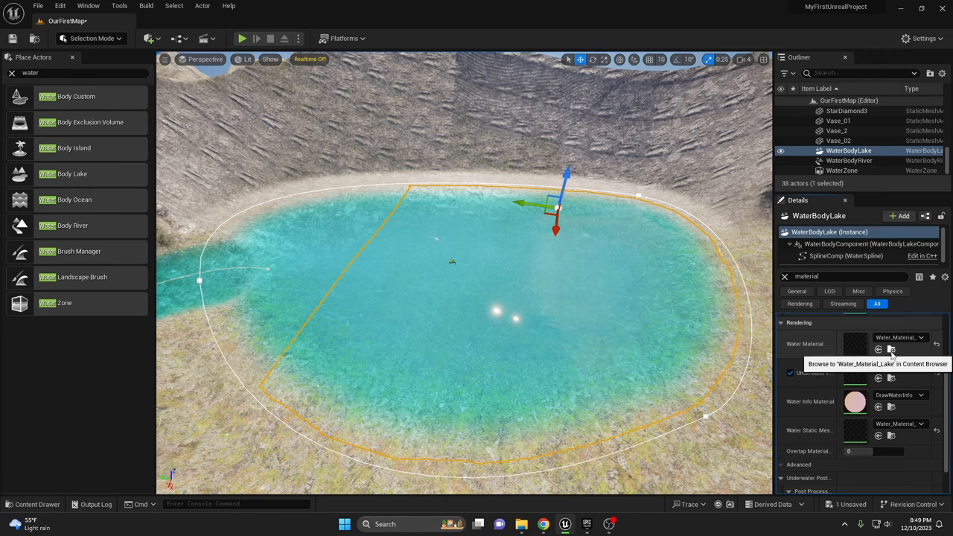
pyautogui.click(893, 347)
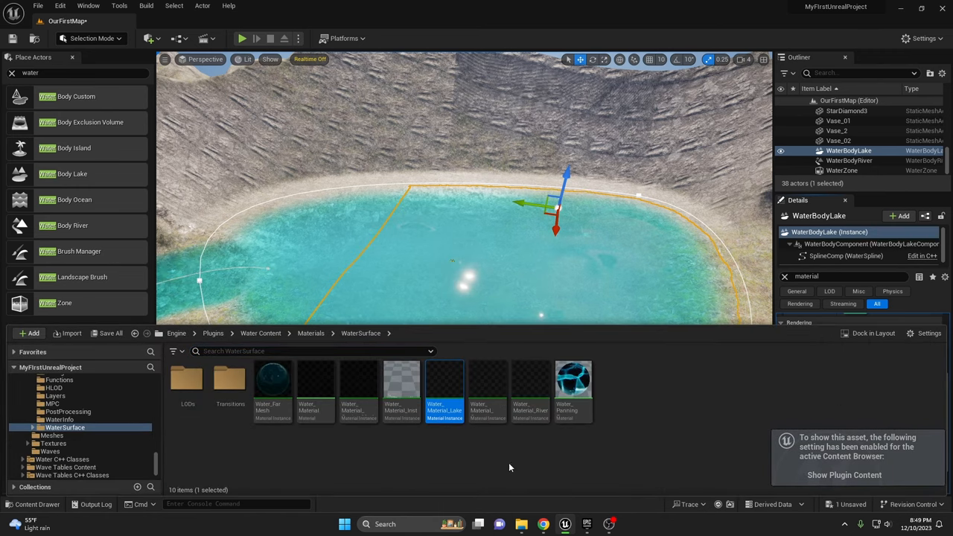
pyautogui.moveTo(444, 385)
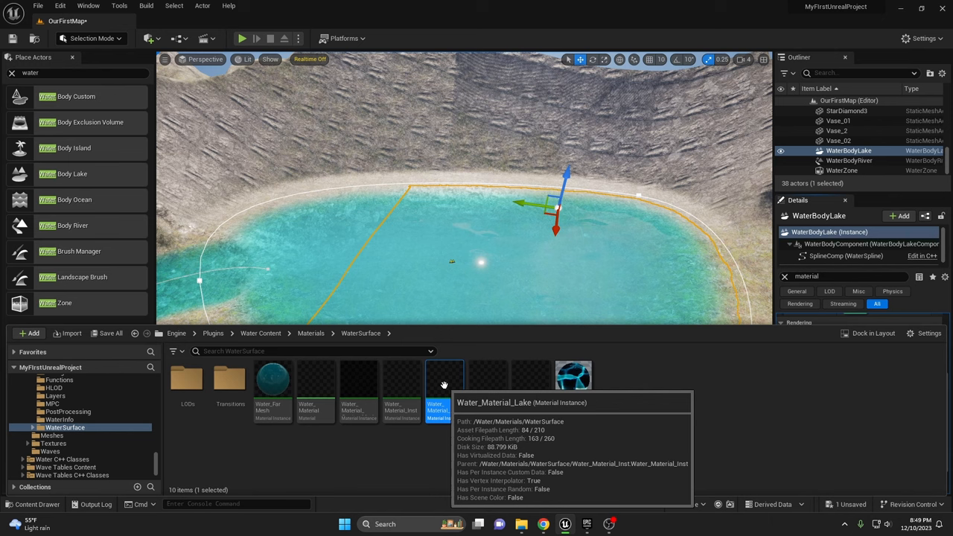
pyautogui.rightClick(444, 382)
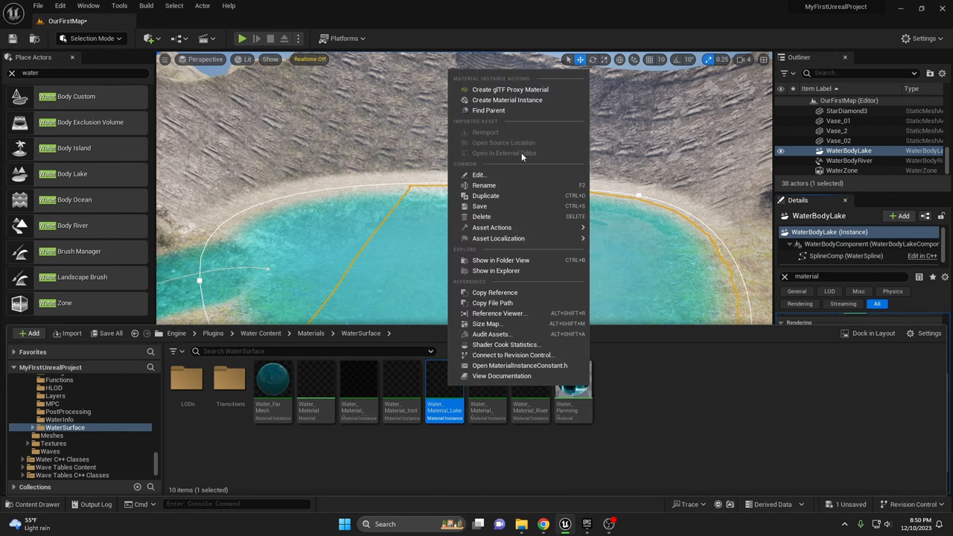
pyautogui.moveTo(507, 100)
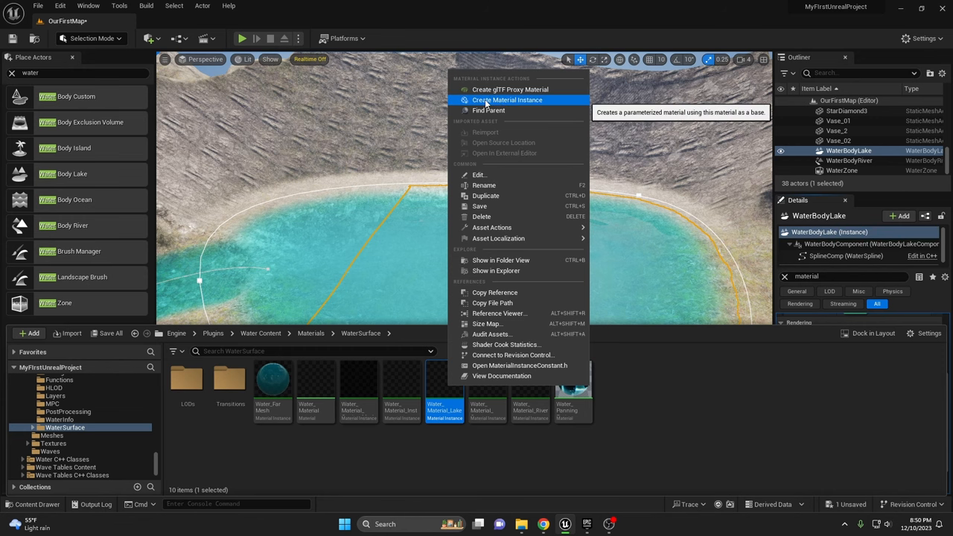
pyautogui.click(480, 174)
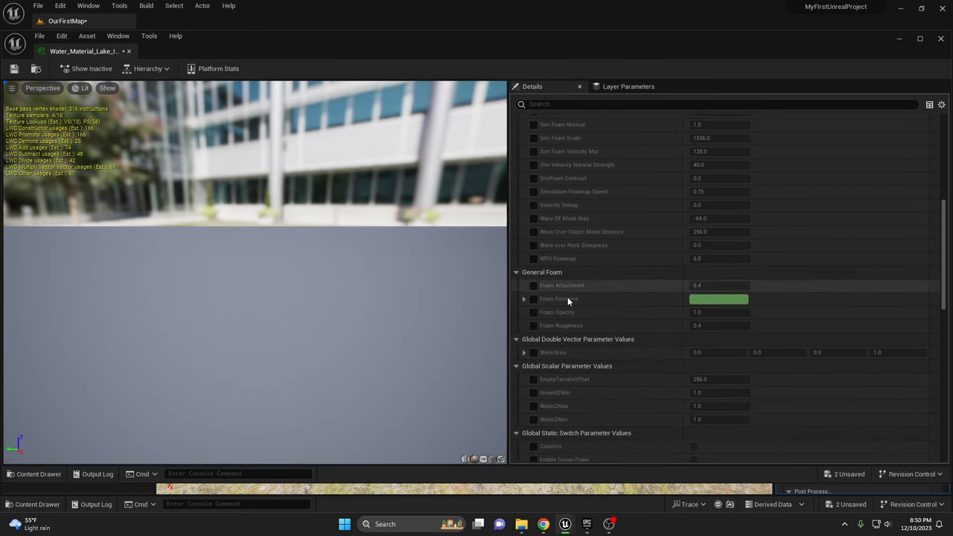
# - Raise distant water speed, set foam attachment 0.72 and foam opacity 0.864, and override Absorption
pyautogui.scroll(-3)
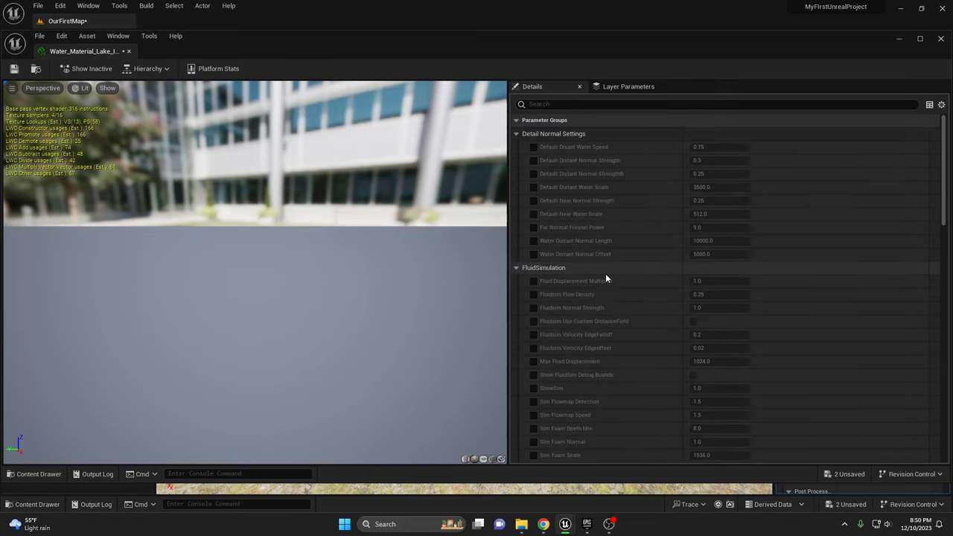
pyautogui.moveTo(568, 160)
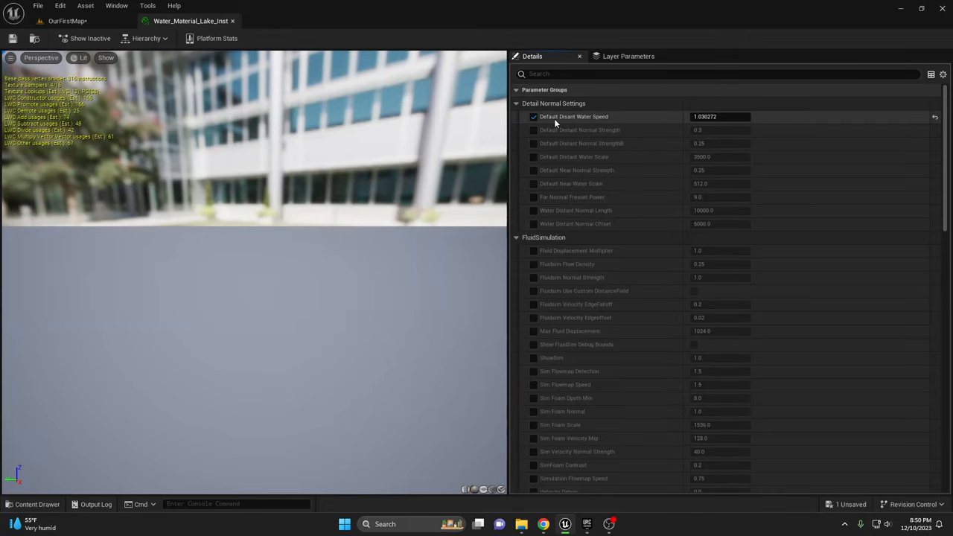
pyautogui.scroll(-3)
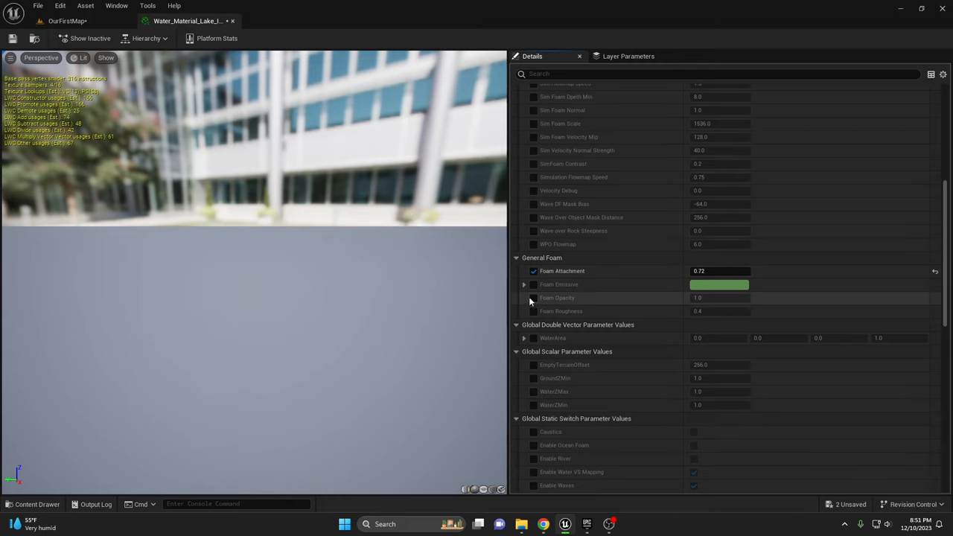
pyautogui.click(533, 298)
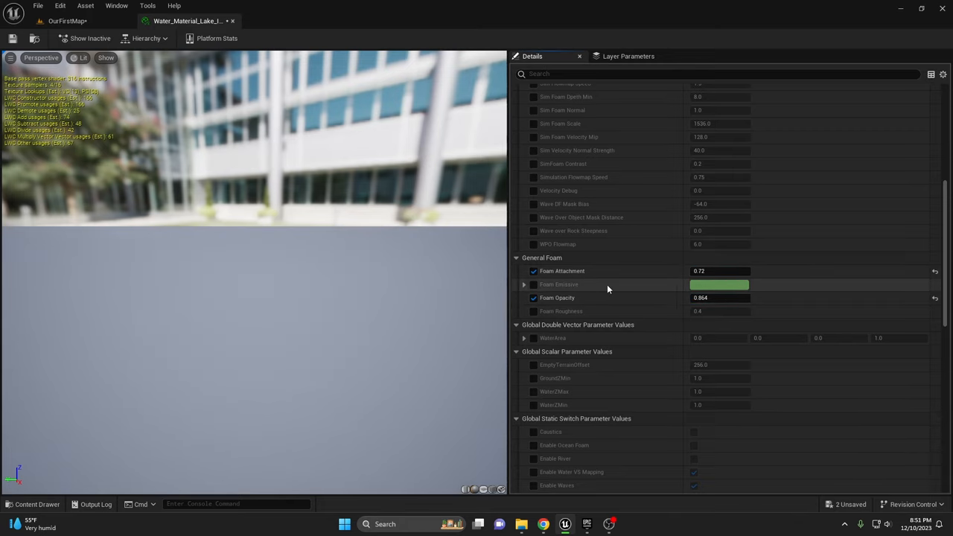
pyautogui.scroll(-3)
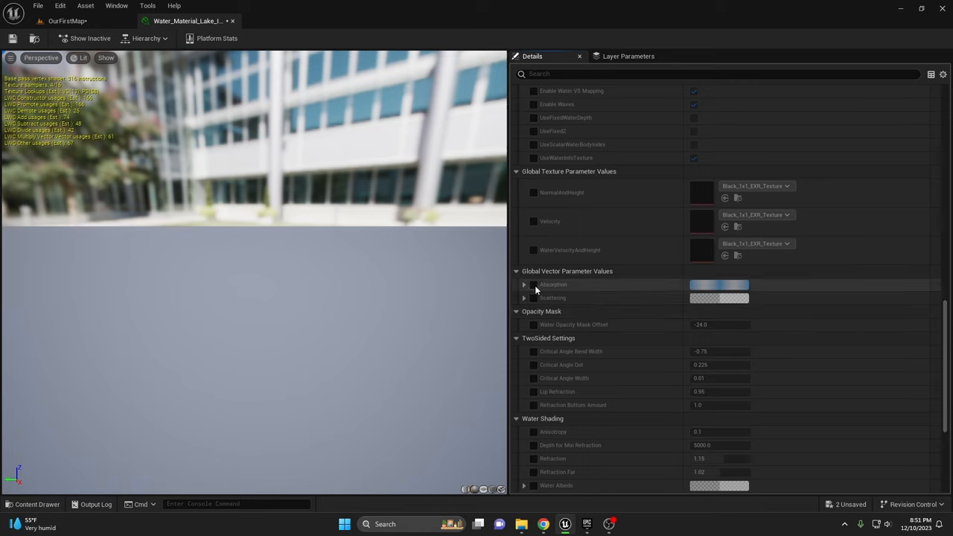
pyautogui.click(533, 285)
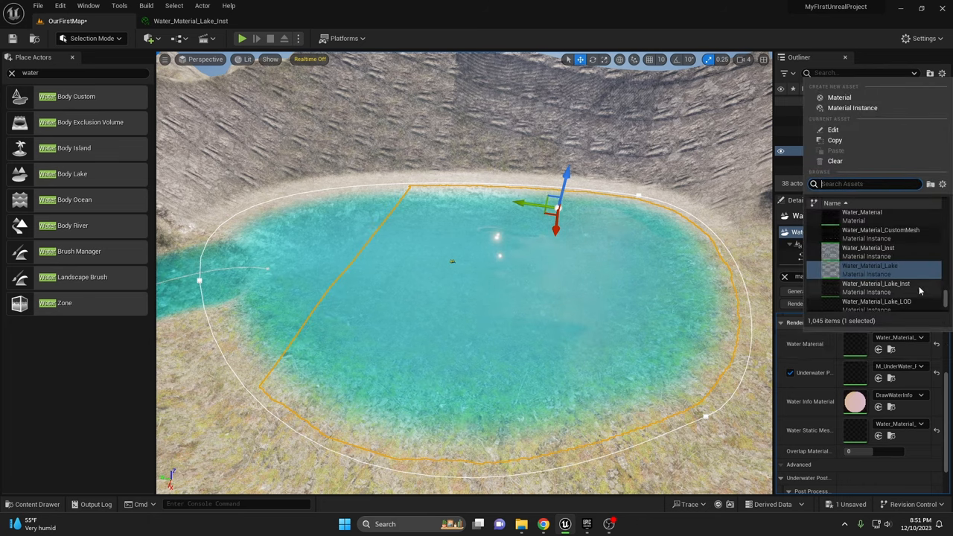
pyautogui.moveTo(883, 268)
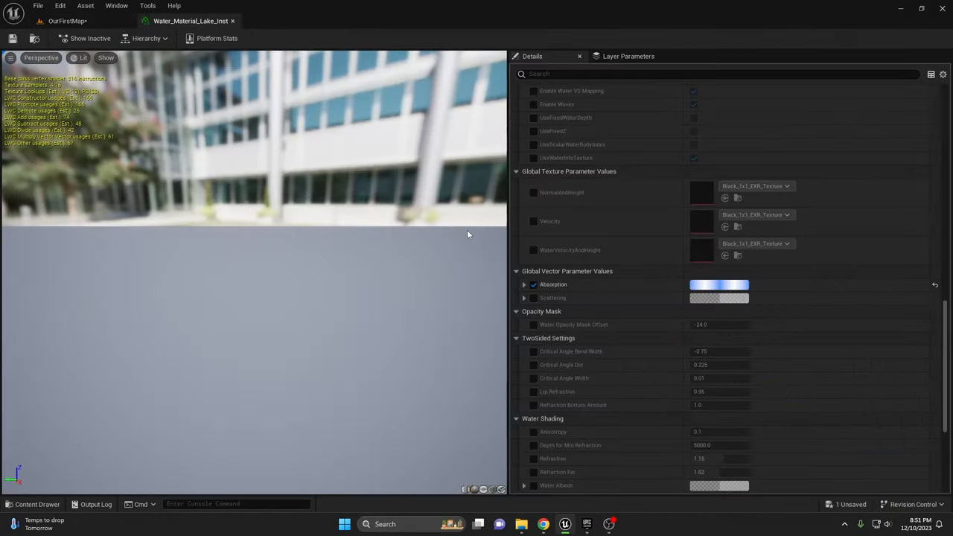
# - Set the Absorption colour to R 350, G 25, B 22 in the Color Picker
pyautogui.click(718, 285)
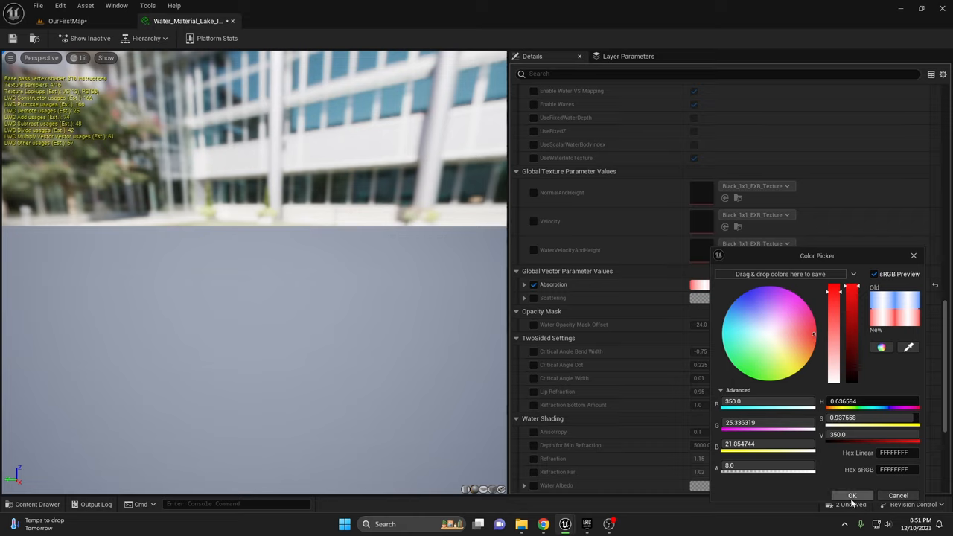
pyautogui.click(850, 495)
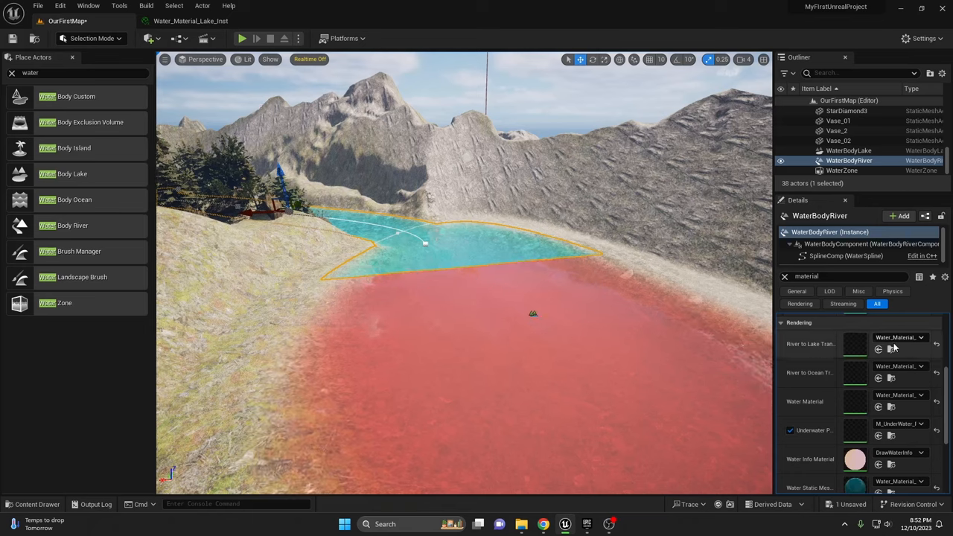
# - Make a material instance from the River to Lake Transition water material and open it
pyautogui.click(917, 338)
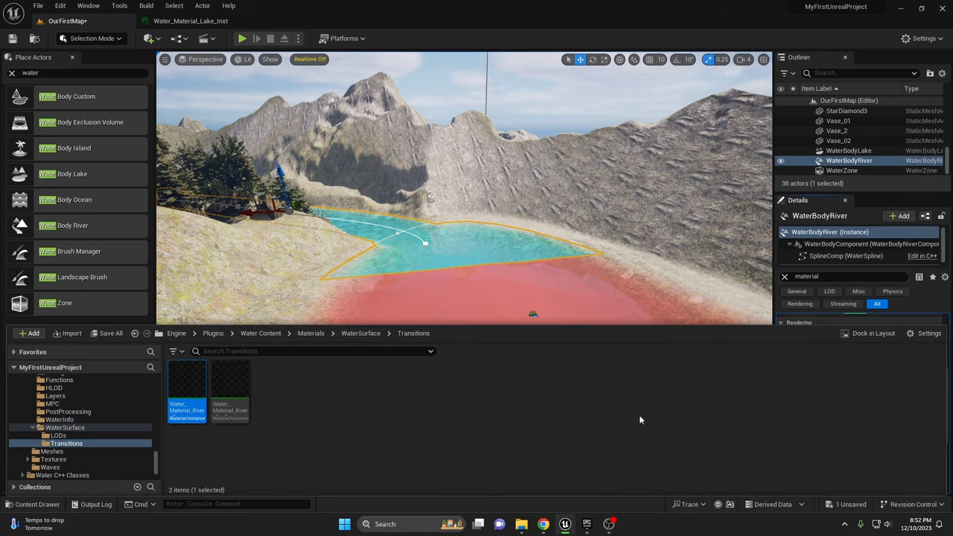
pyautogui.moveTo(188, 396)
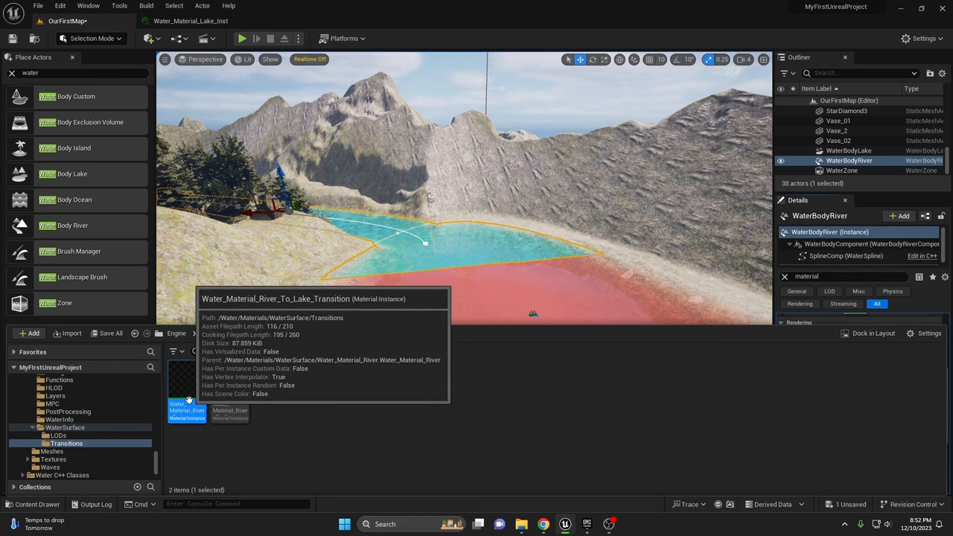
pyautogui.rightClick(186, 402)
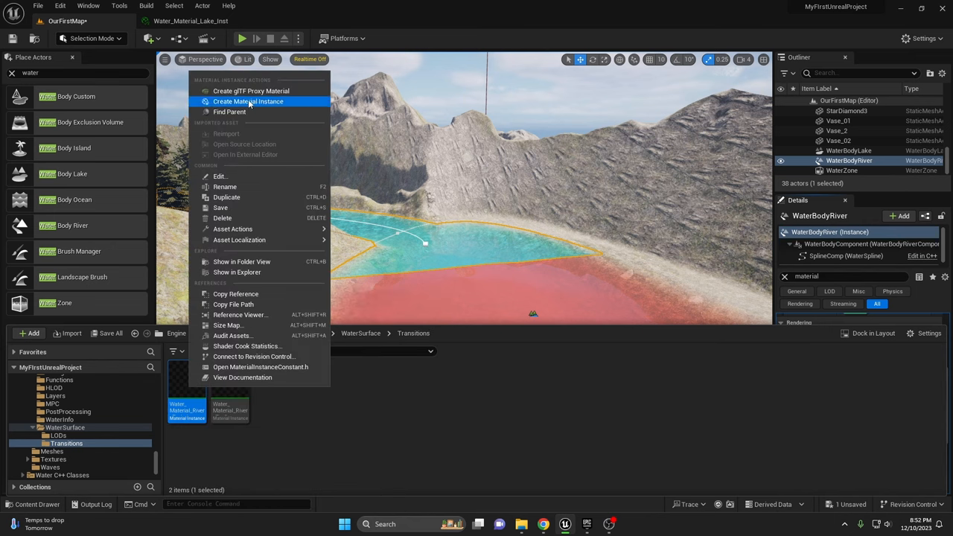
pyautogui.click(248, 101)
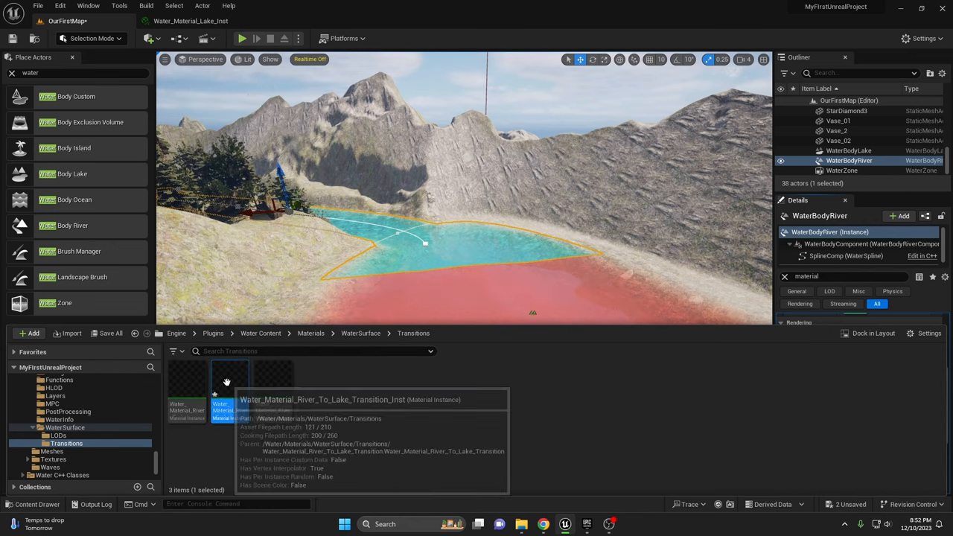
pyautogui.doubleClick(227, 383)
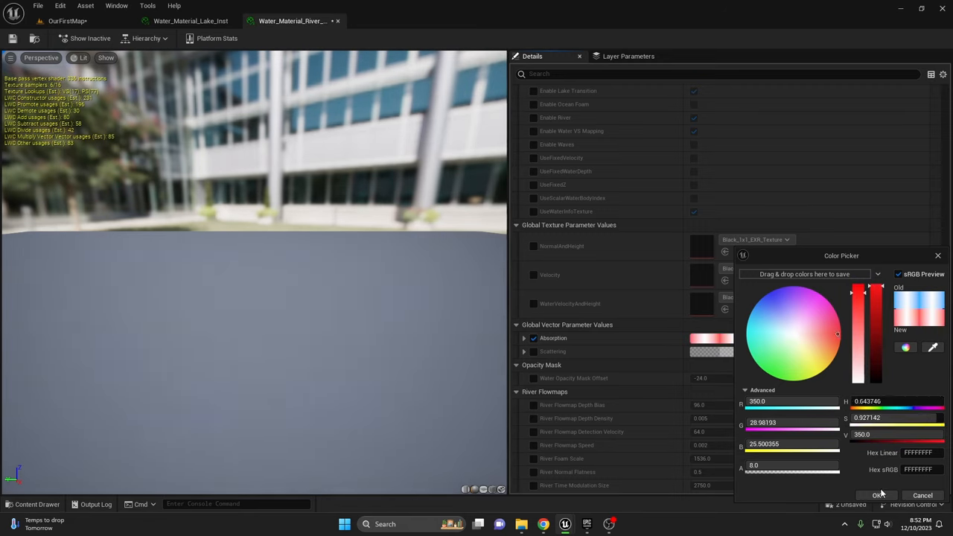
# - Confirm a red absorption colour in the transition instance's Color Picker
pyautogui.click(873, 495)
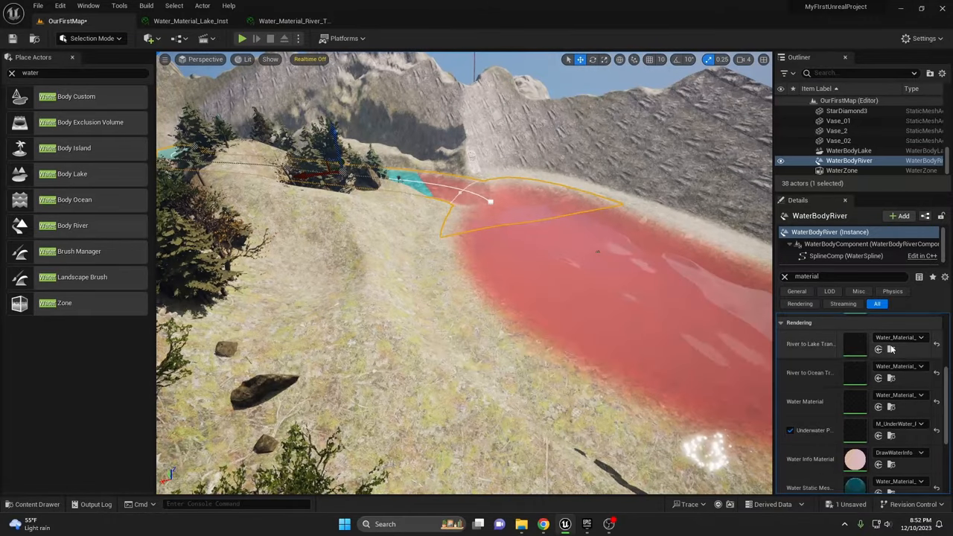
# - Reset Water_Material_Lake_Inst absorption to blue, then play the OurFirstMap level
pyautogui.click(186, 20)
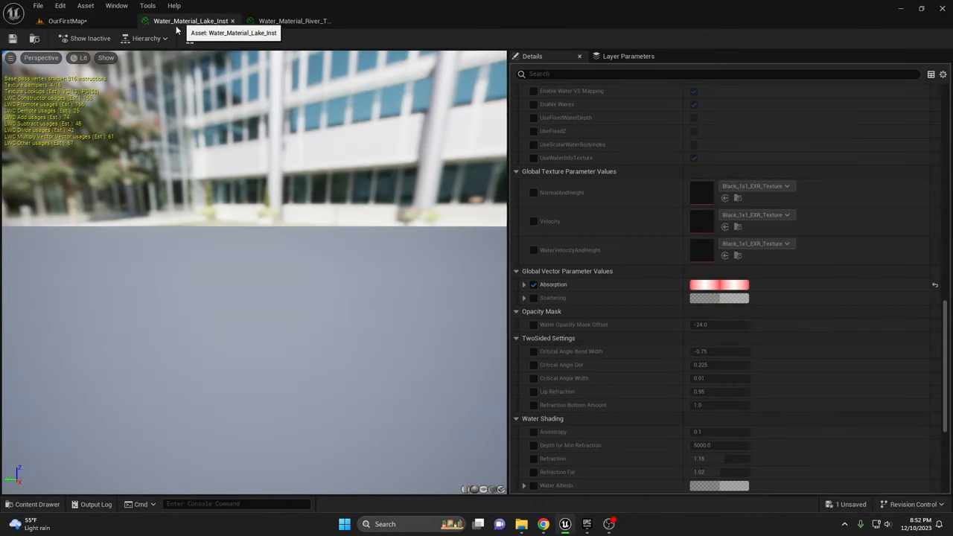
pyautogui.click(719, 284)
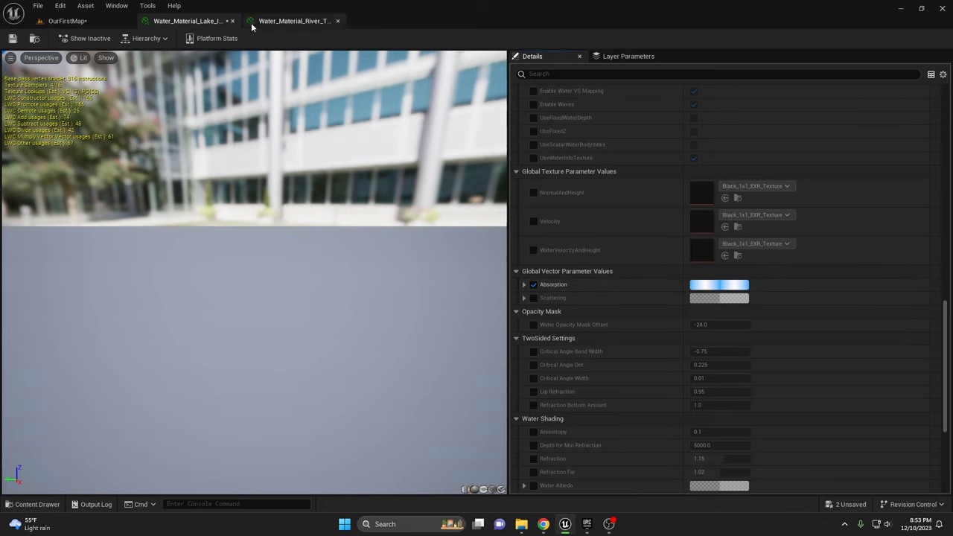
pyautogui.click(294, 20)
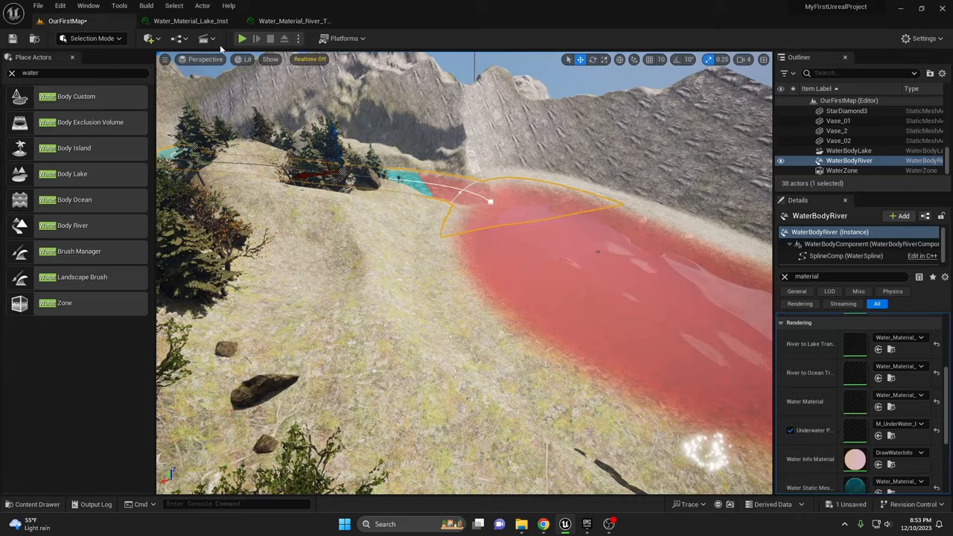
pyautogui.click(239, 38)
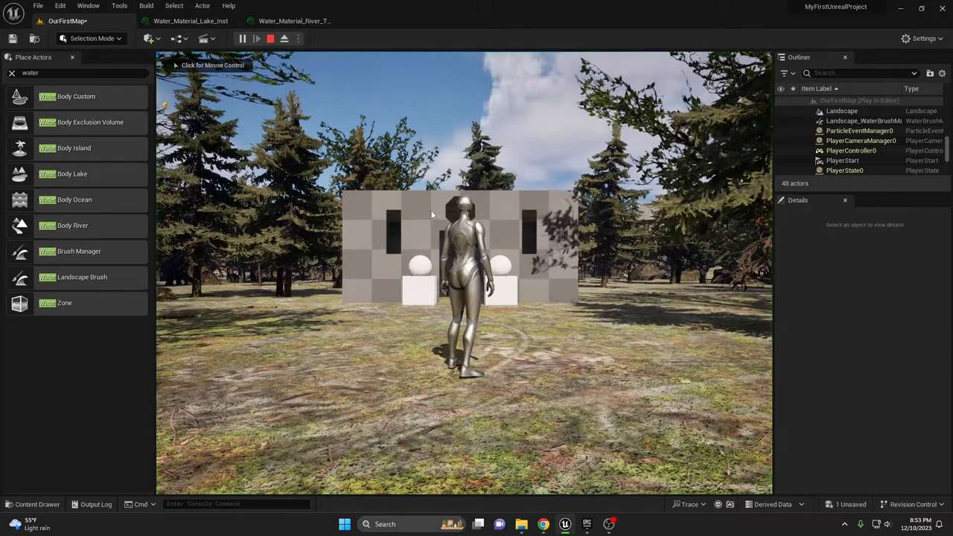